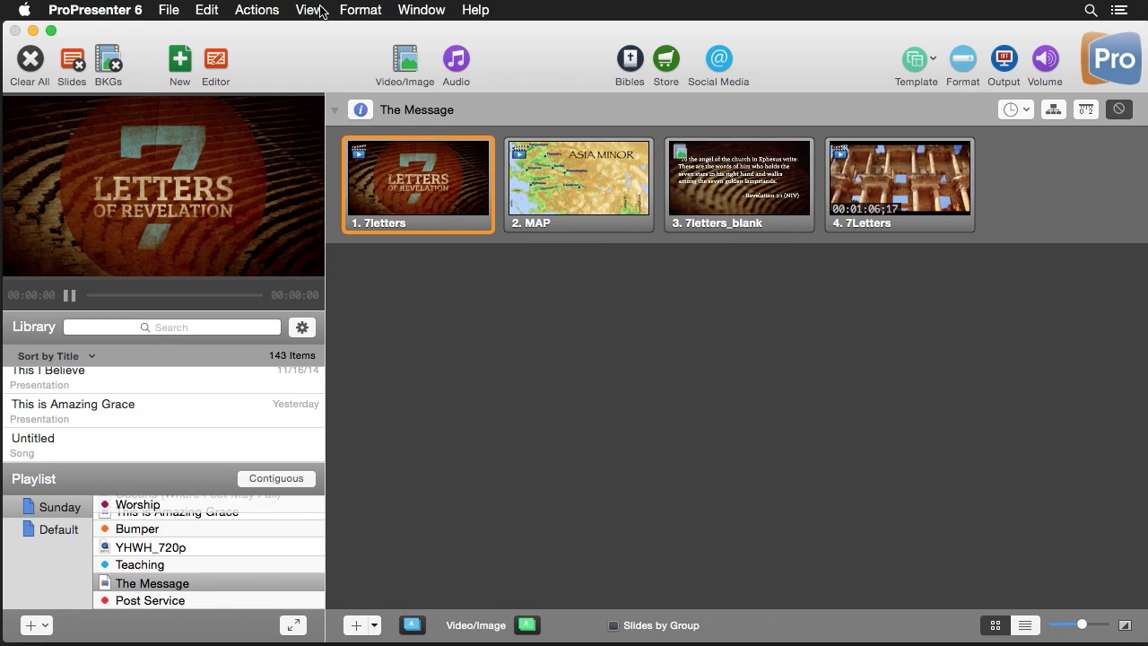
# - Show the Telestrator window via View and add a Telestrator item to the customized toolbar
pyautogui.click(308, 11)
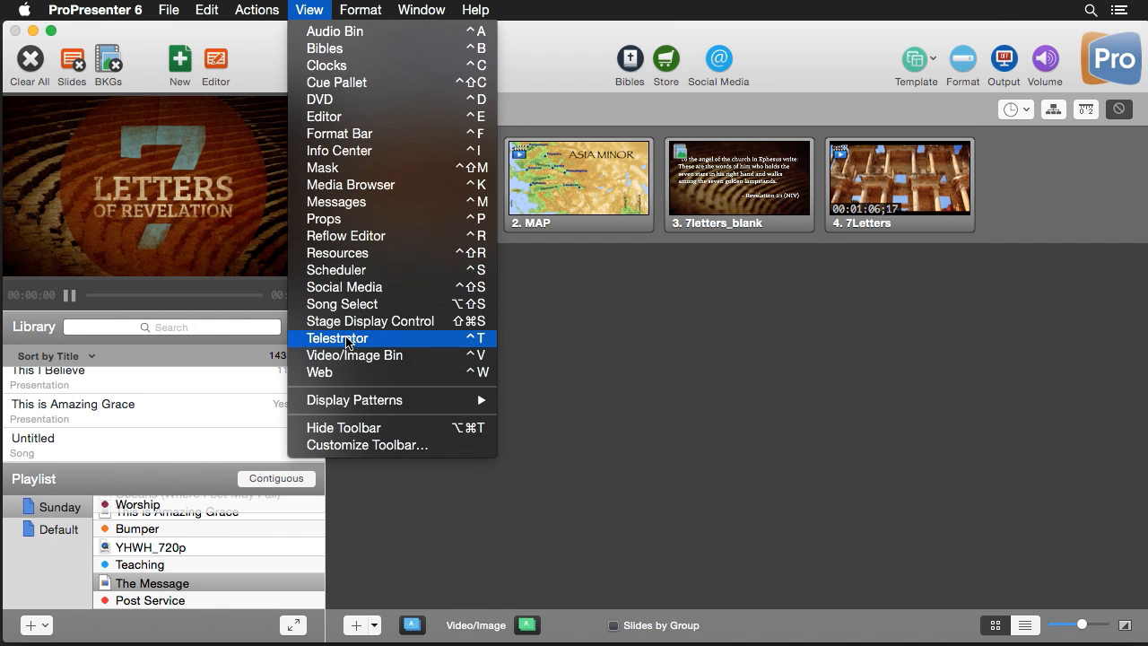
pyautogui.click(337, 337)
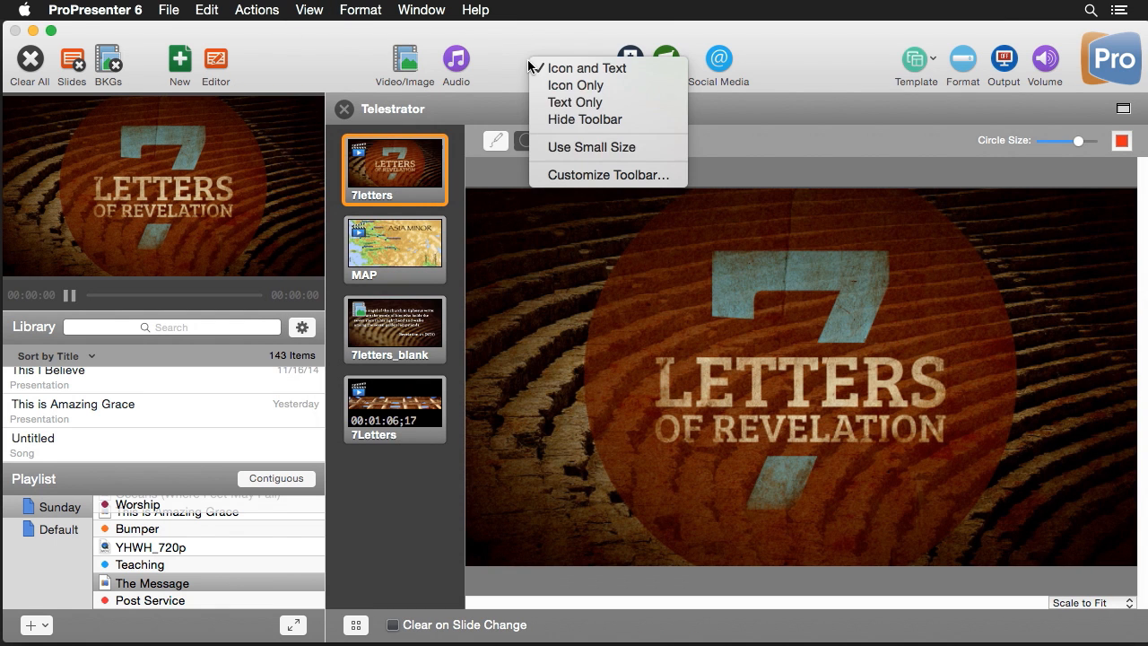
pyautogui.click(606, 174)
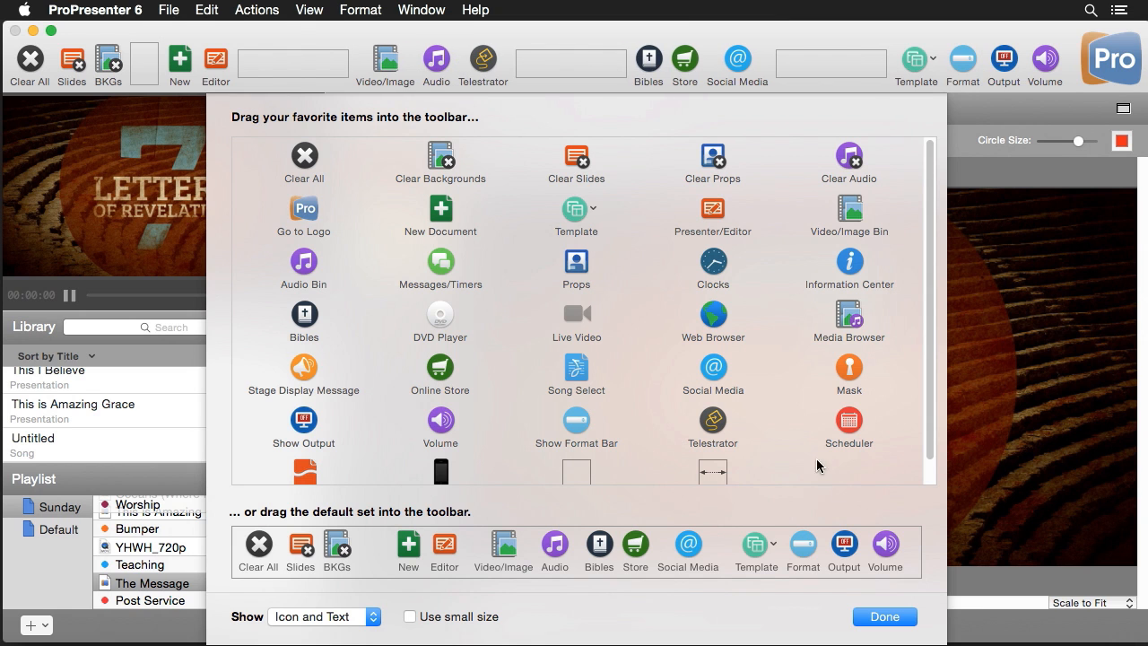
pyautogui.click(882, 617)
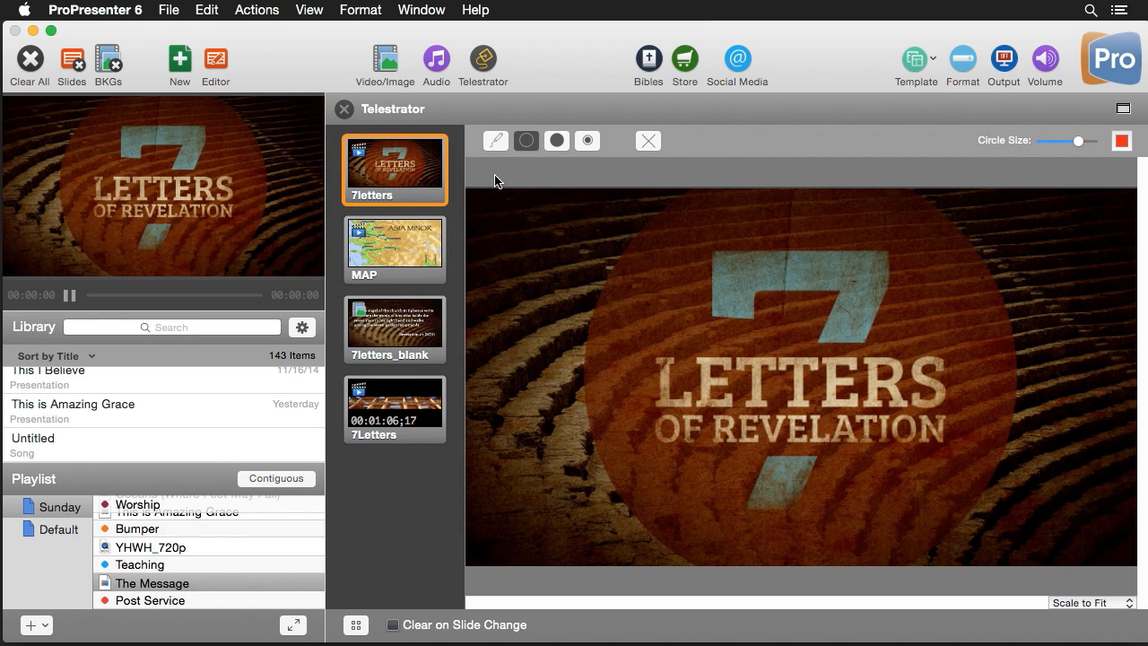
# - Put the MAP slide live and pen red strokes under Thyatira and toward Smyrna
pyautogui.click(394, 247)
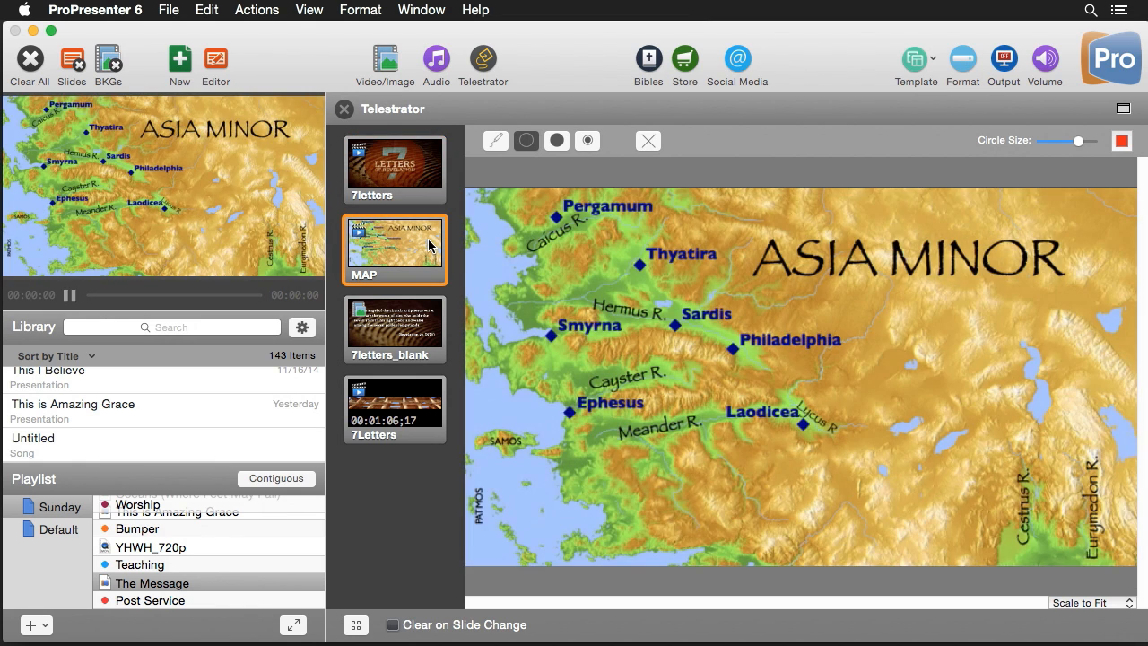
pyautogui.moveTo(680, 421)
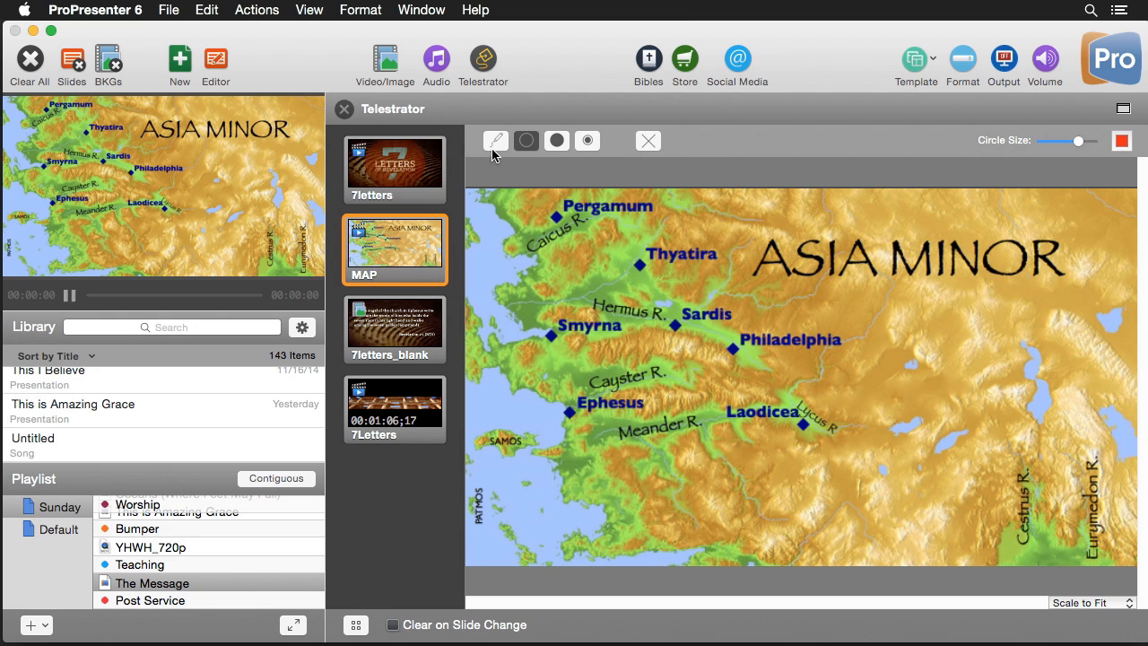
pyautogui.click(495, 140)
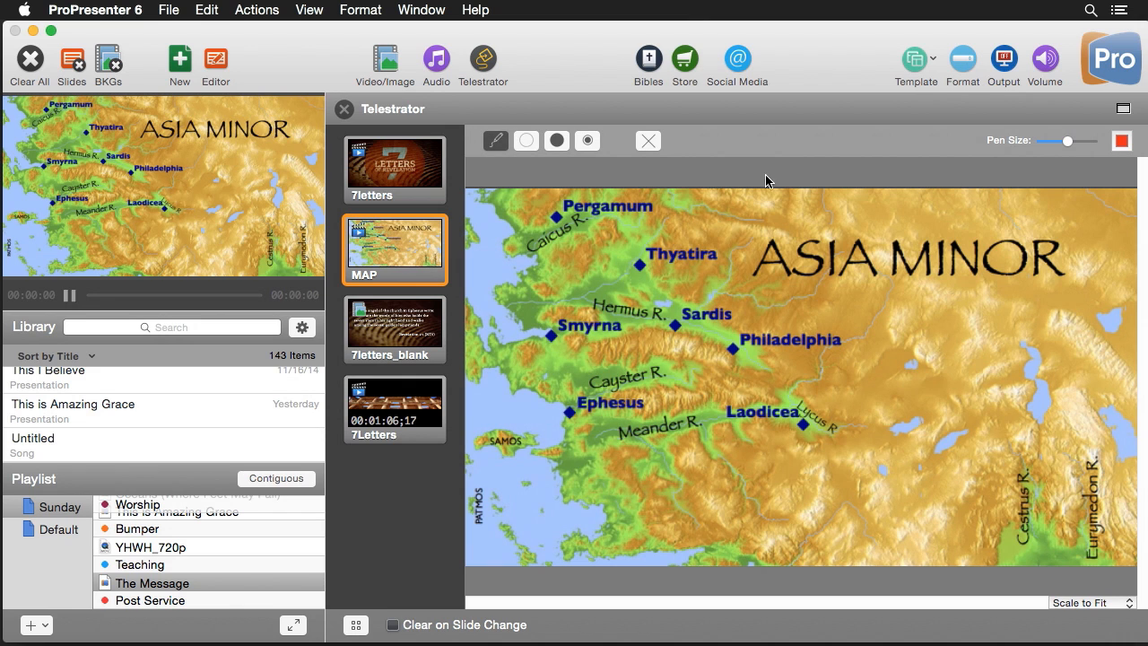
pyautogui.moveTo(626, 232)
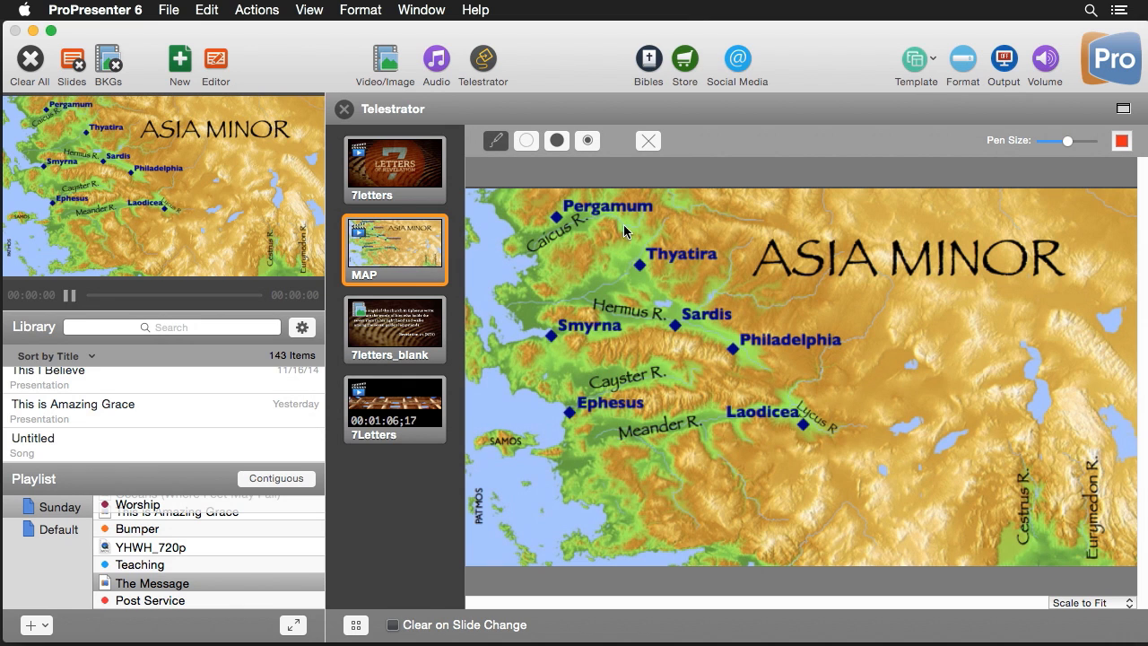
pyautogui.moveTo(654, 267); pyautogui.dragTo(713, 269)
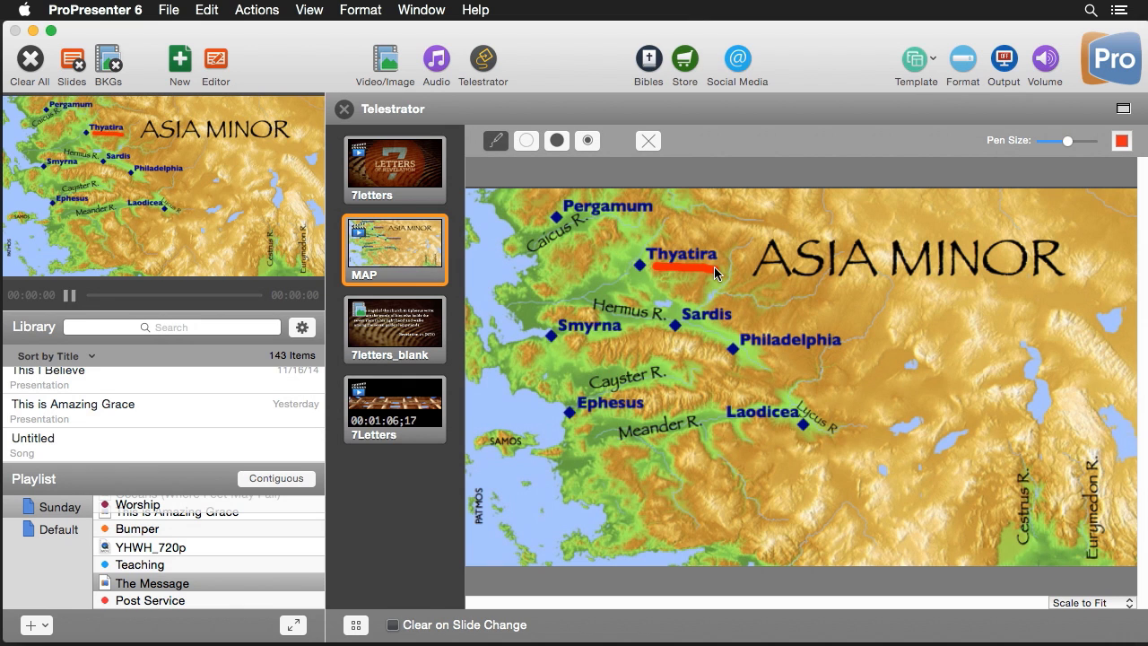
pyautogui.moveTo(653, 278)
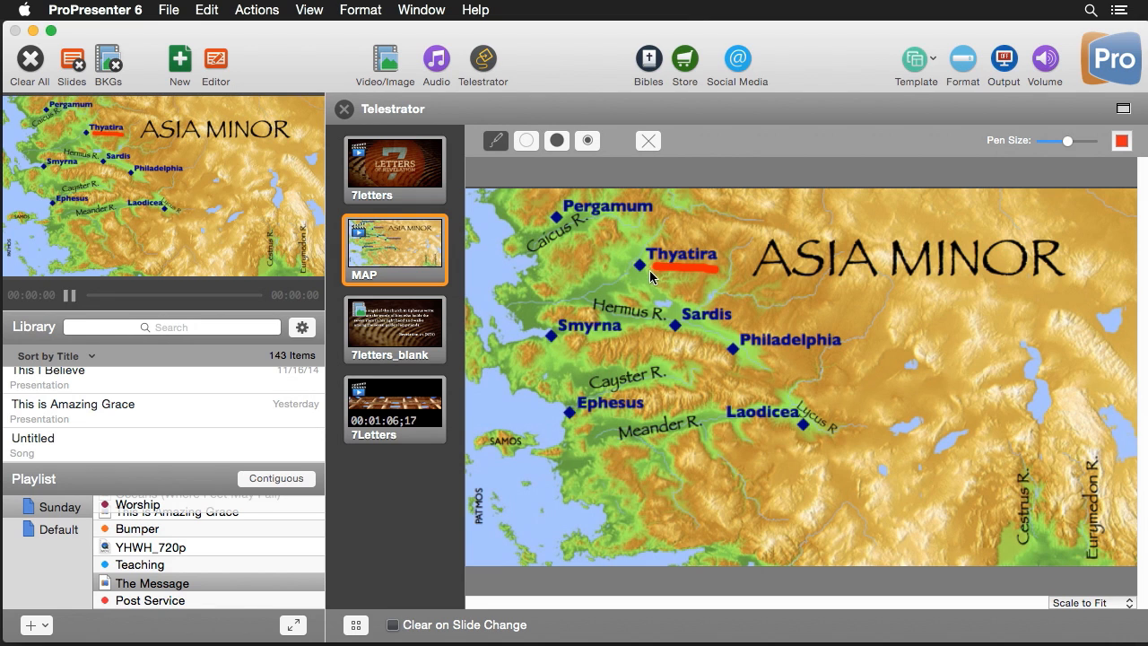
pyautogui.moveTo(655, 272); pyautogui.dragTo(589, 319)
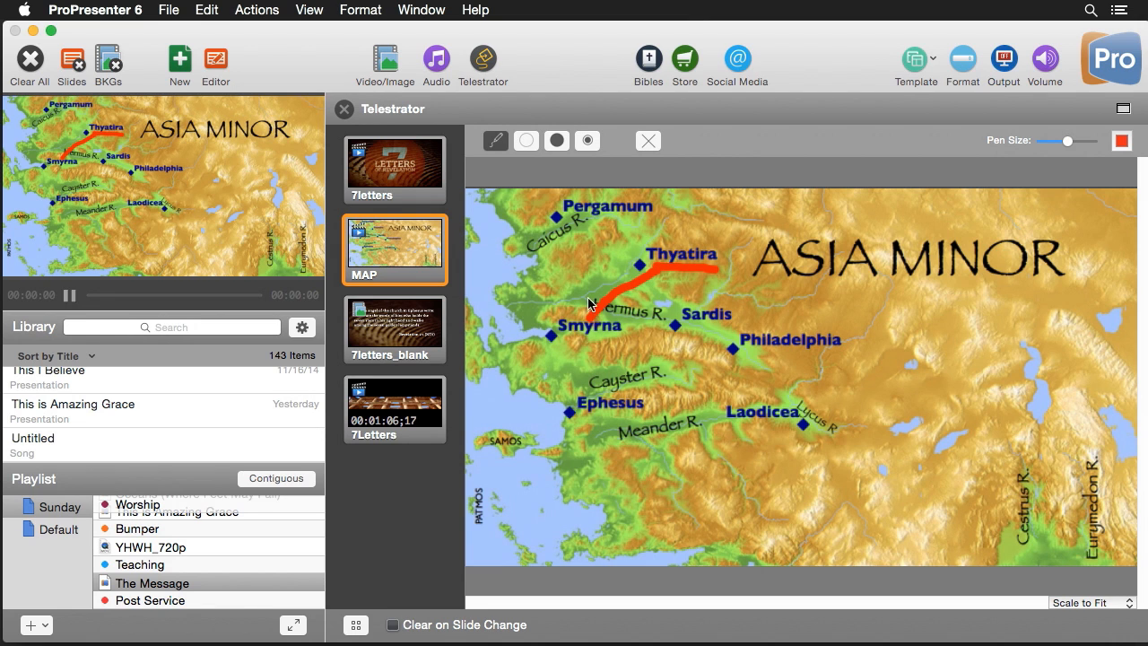
pyautogui.moveTo(681, 287)
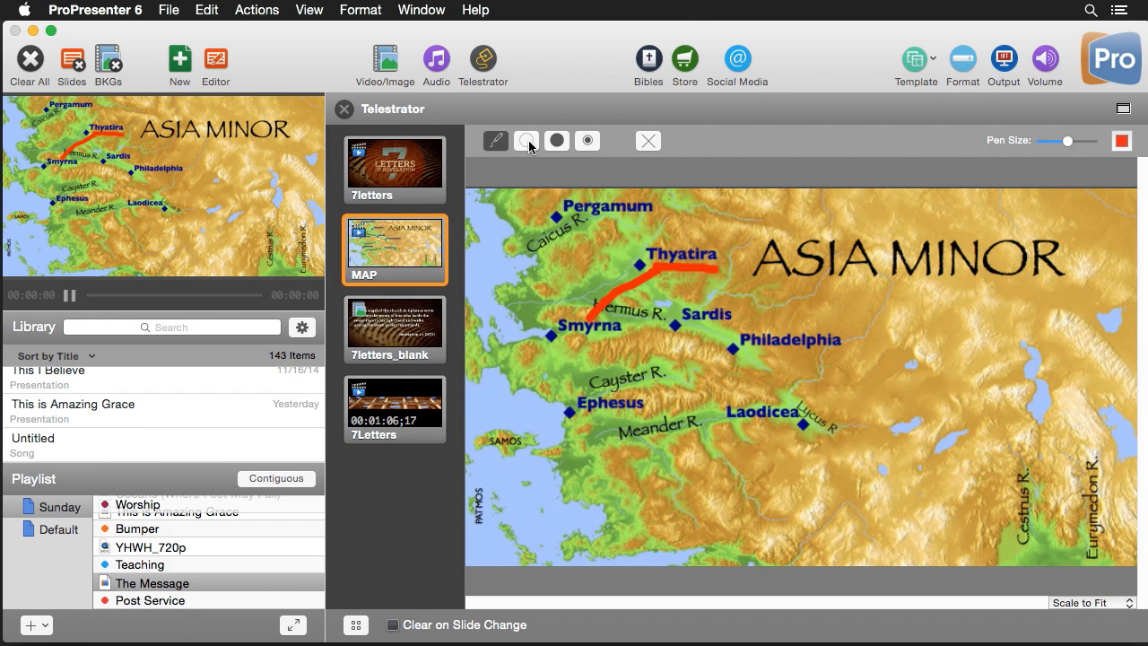
# - Draw red circles around Philadelphia and Ephesus, then Clear Drawing to leave the map clean
pyautogui.click(527, 140)
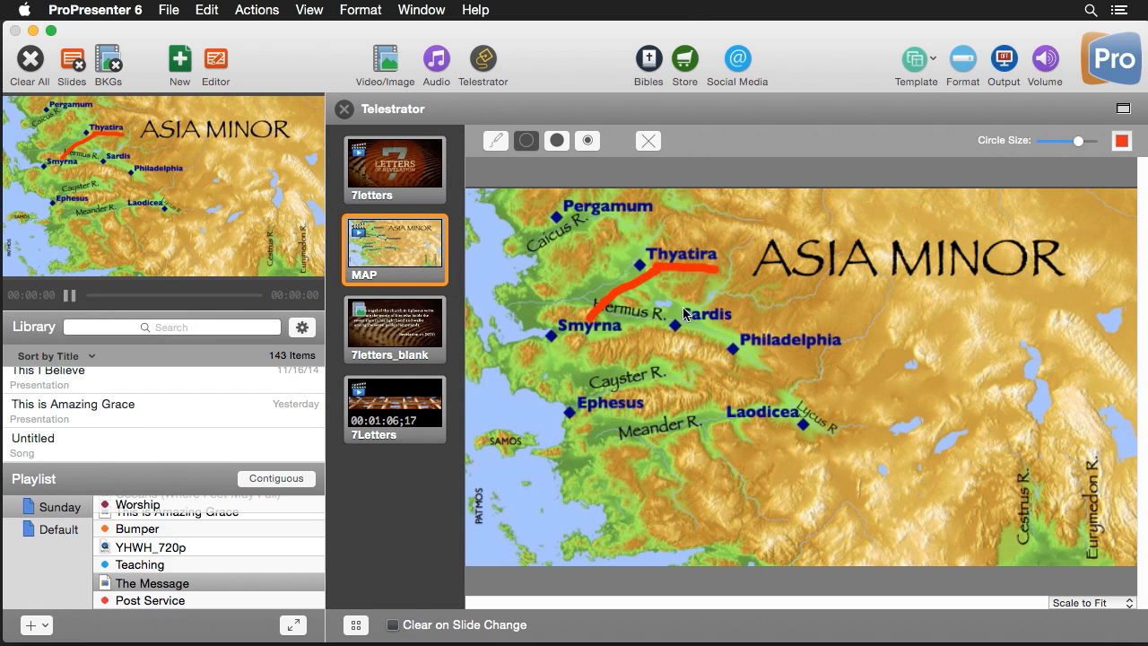
pyautogui.click(732, 351)
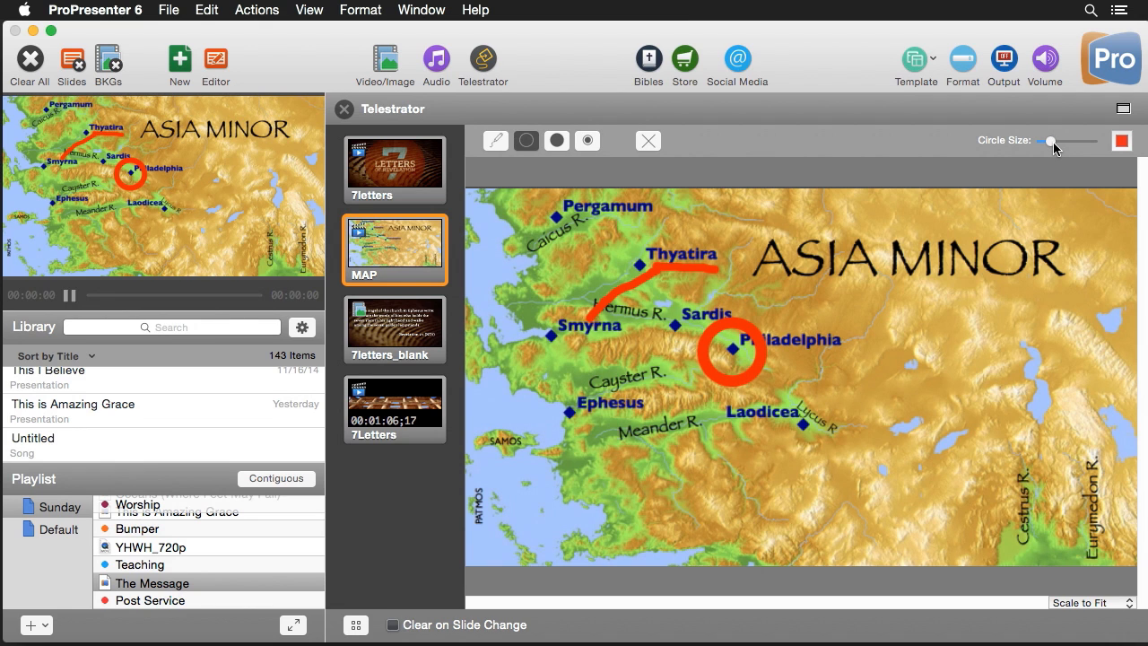
pyautogui.moveTo(570, 419)
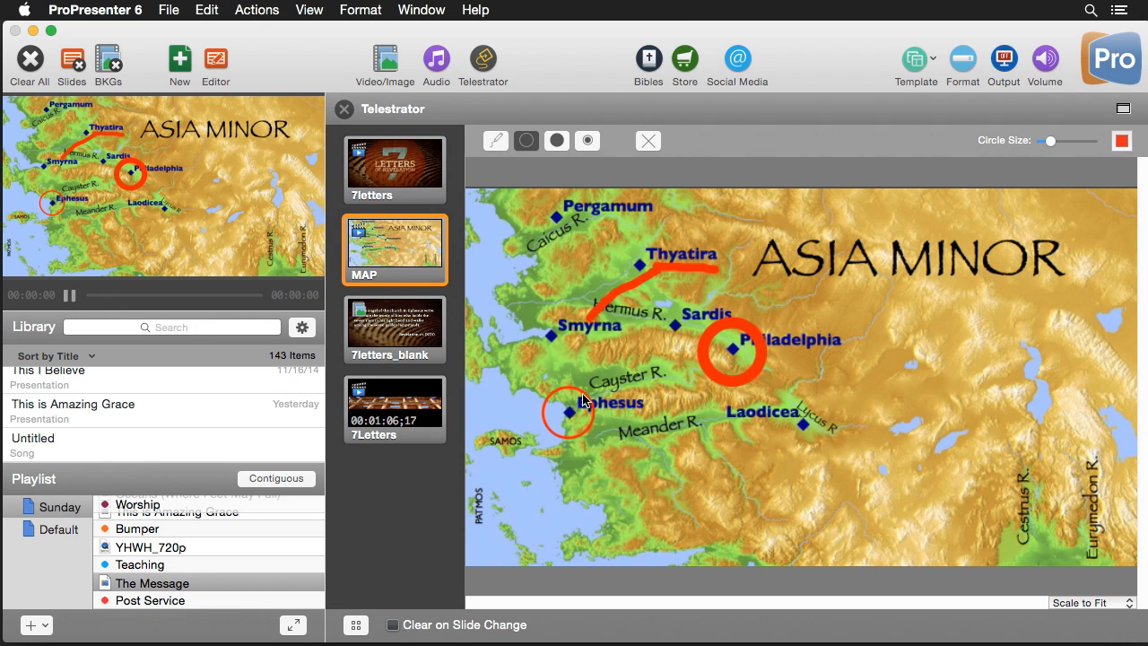
pyautogui.moveTo(642, 111)
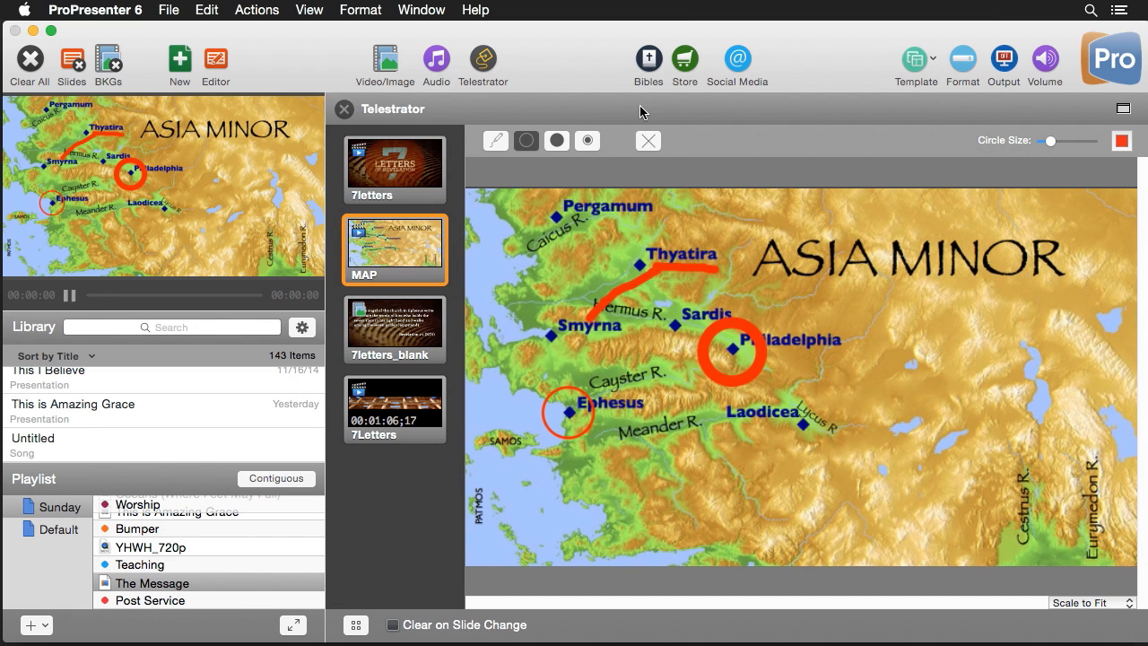
pyautogui.moveTo(647, 140)
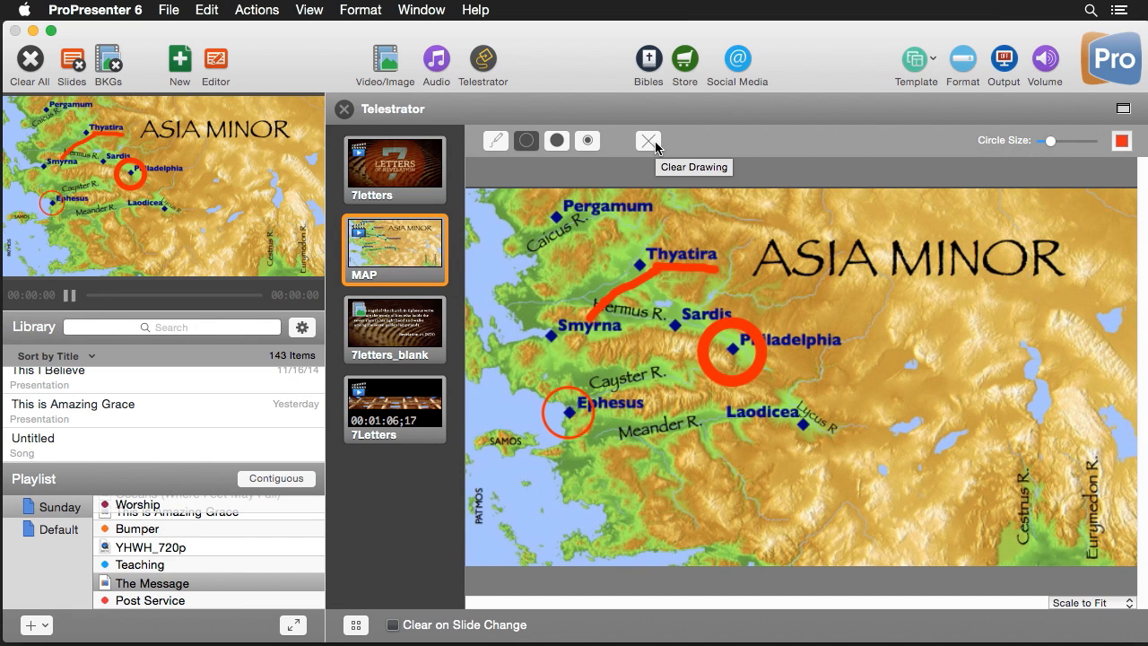
pyautogui.click(649, 139)
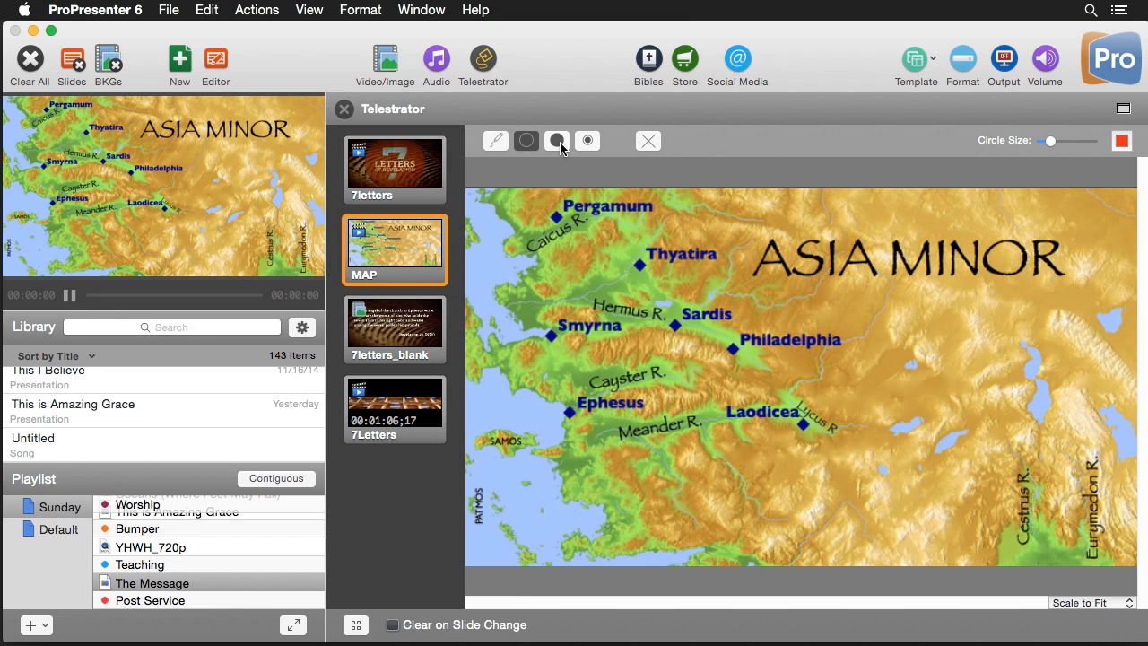
# - Spotlight the Sardis–Philadelphia area and recolour the dimmed surround from green to orange at 80%
pyautogui.click(556, 139)
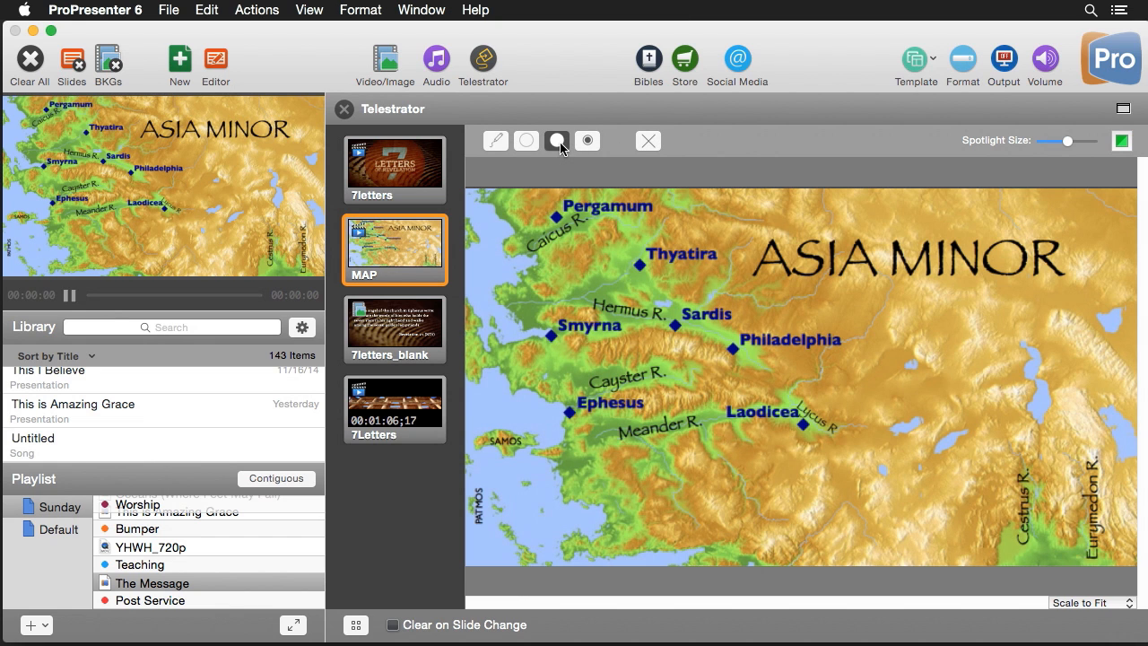
pyautogui.click(556, 140)
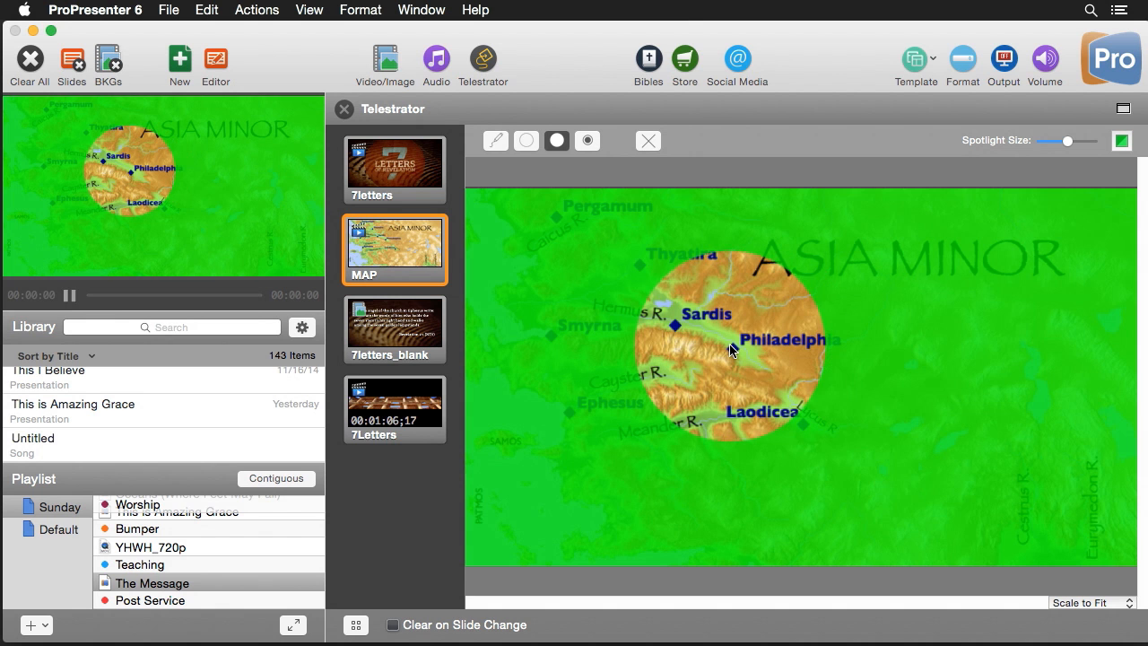
pyautogui.click(1121, 140)
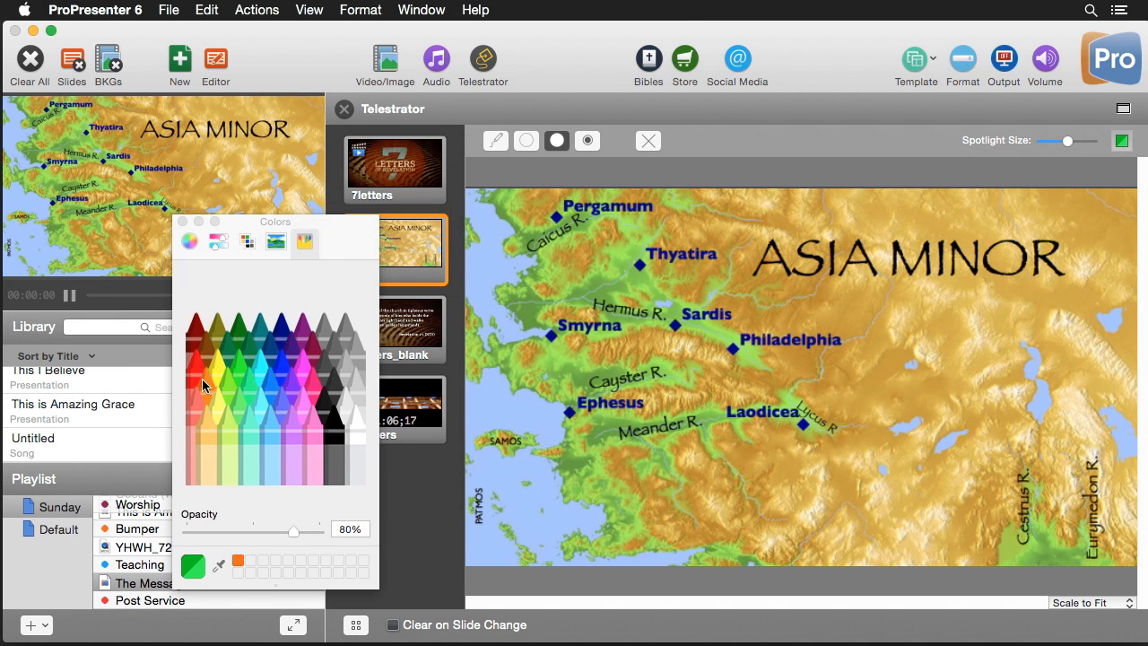
pyautogui.moveTo(294, 531); pyautogui.dragTo(260, 531)
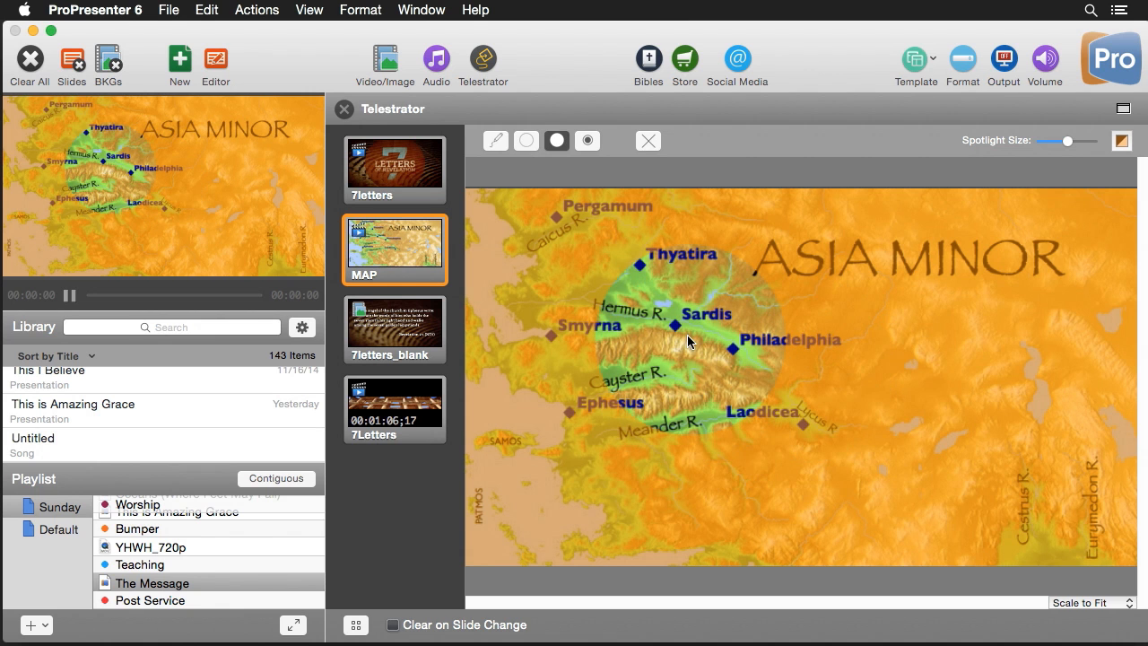
pyautogui.click(588, 139)
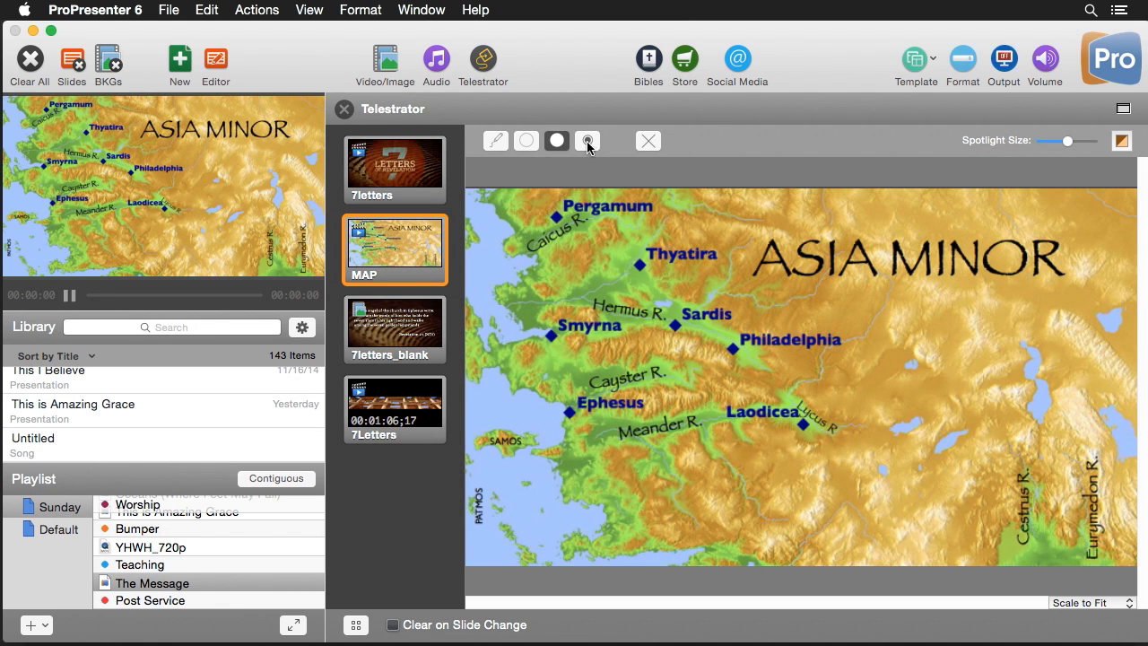
# - Switch to the Laser tool and set its dot colour to Maraschino red
pyautogui.click(588, 140)
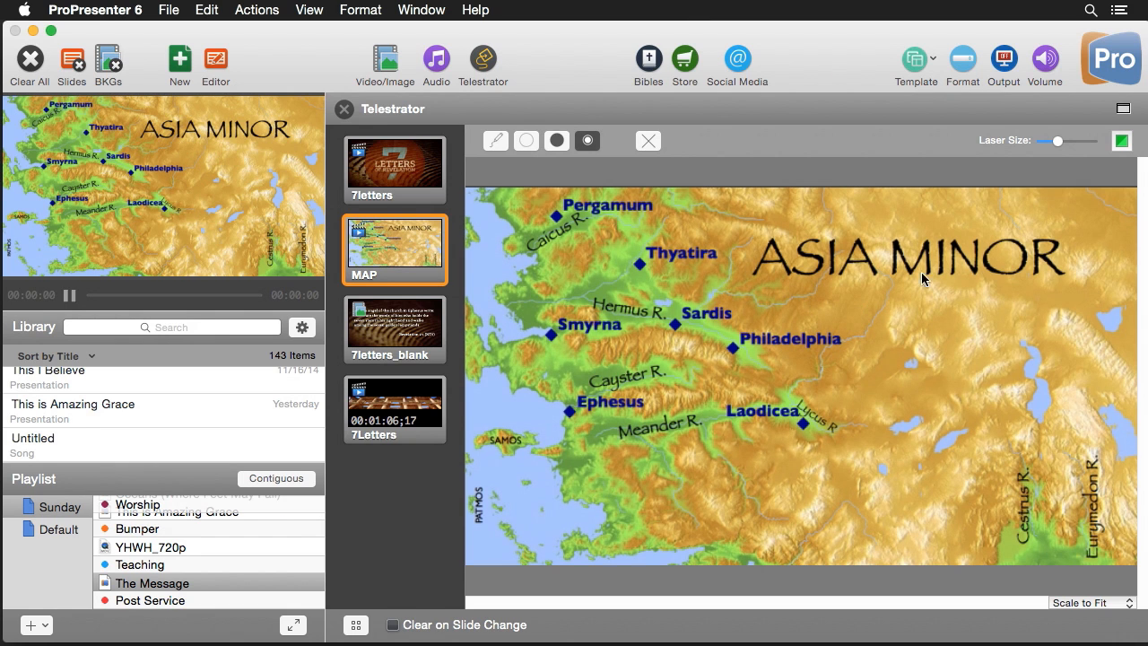
pyautogui.click(1120, 139)
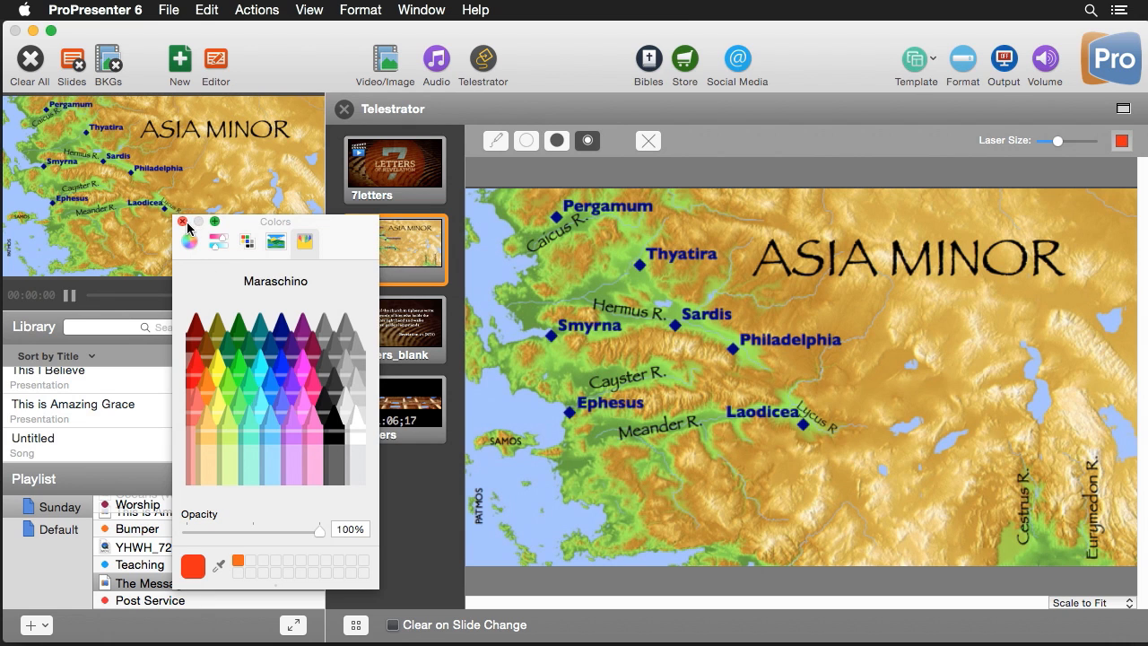
pyautogui.click(183, 222)
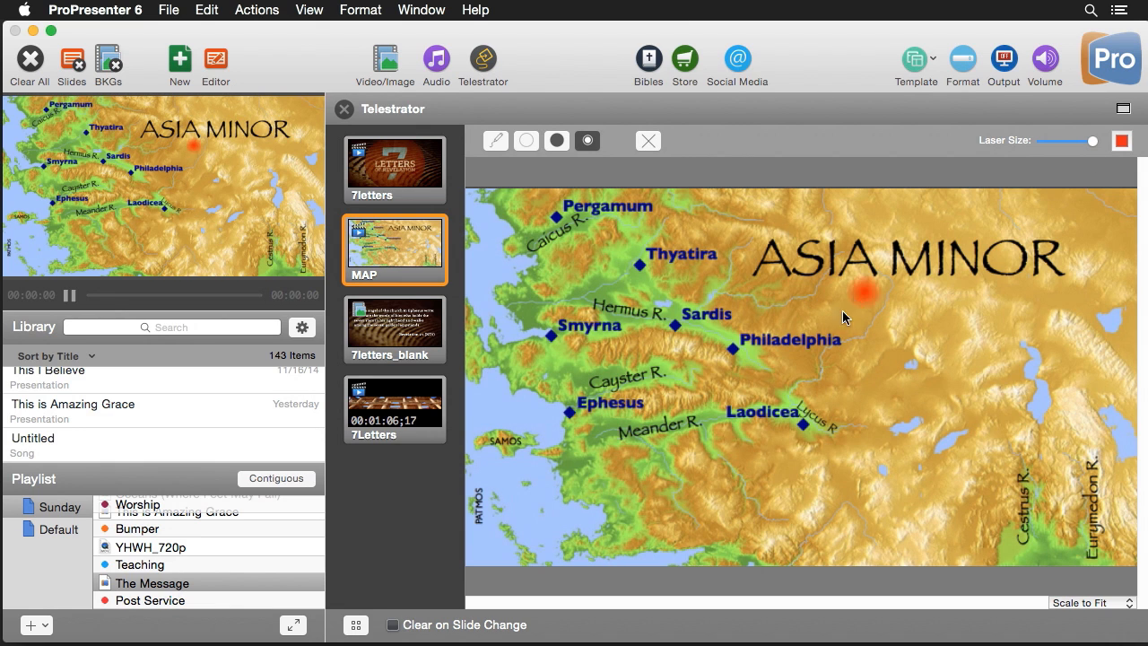
pyautogui.moveTo(1040, 277)
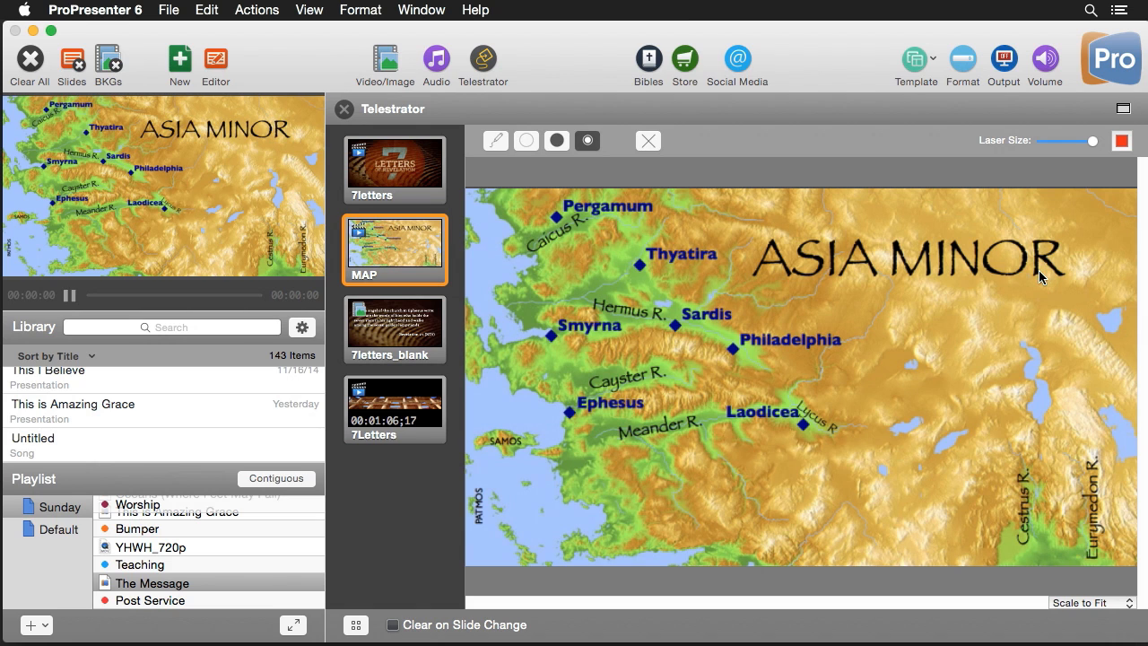
pyautogui.moveTo(449, 600)
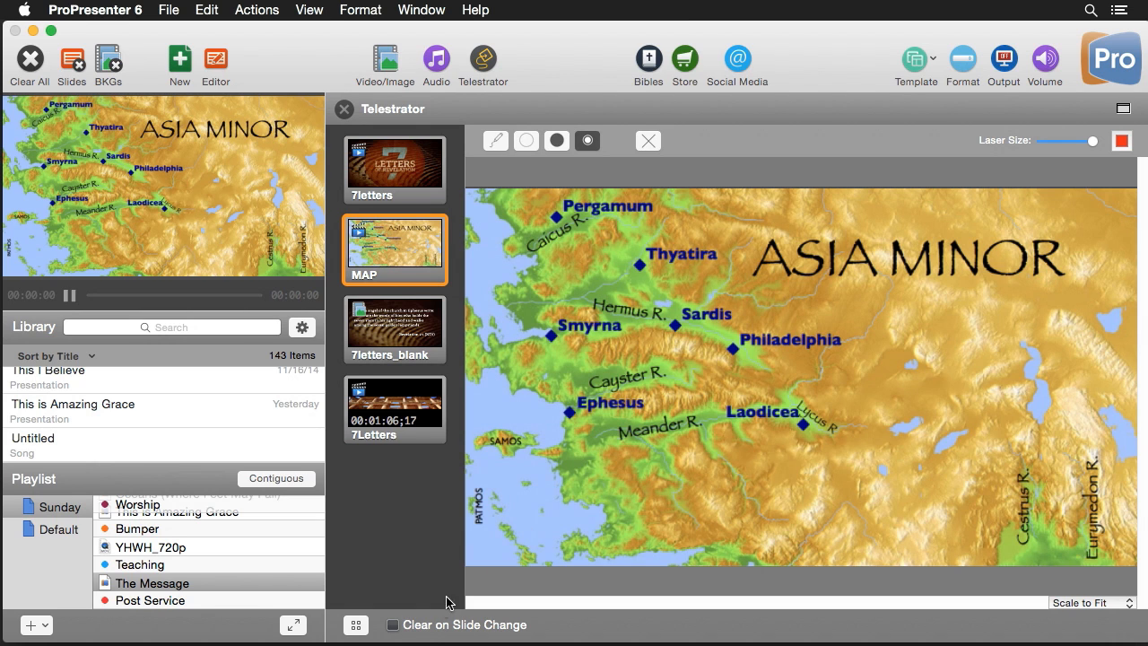
pyautogui.moveTo(414, 633)
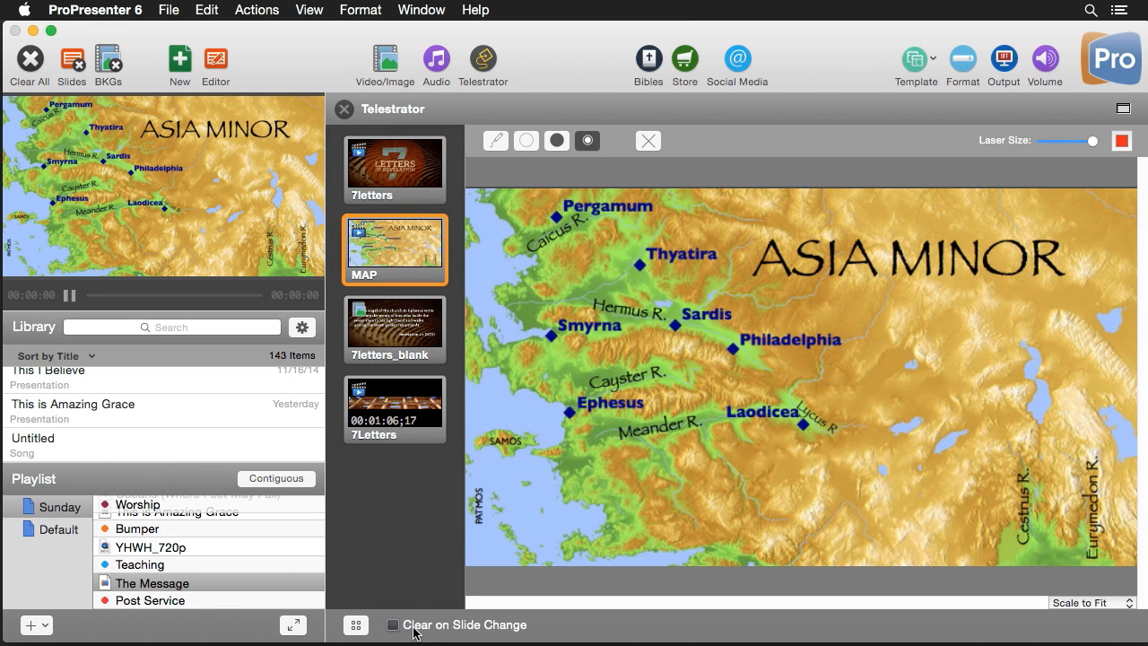
# - Enable Clear on Slide Change and circle Smyrna and Laodicea on the map
pyautogui.click(390, 624)
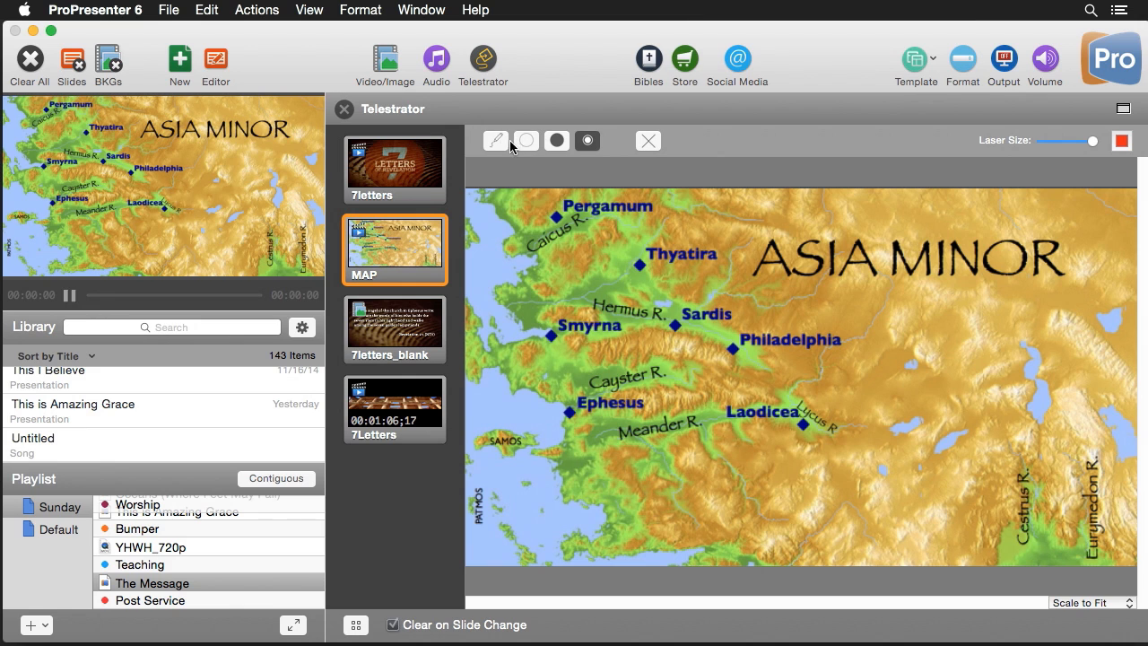
pyautogui.click(495, 140)
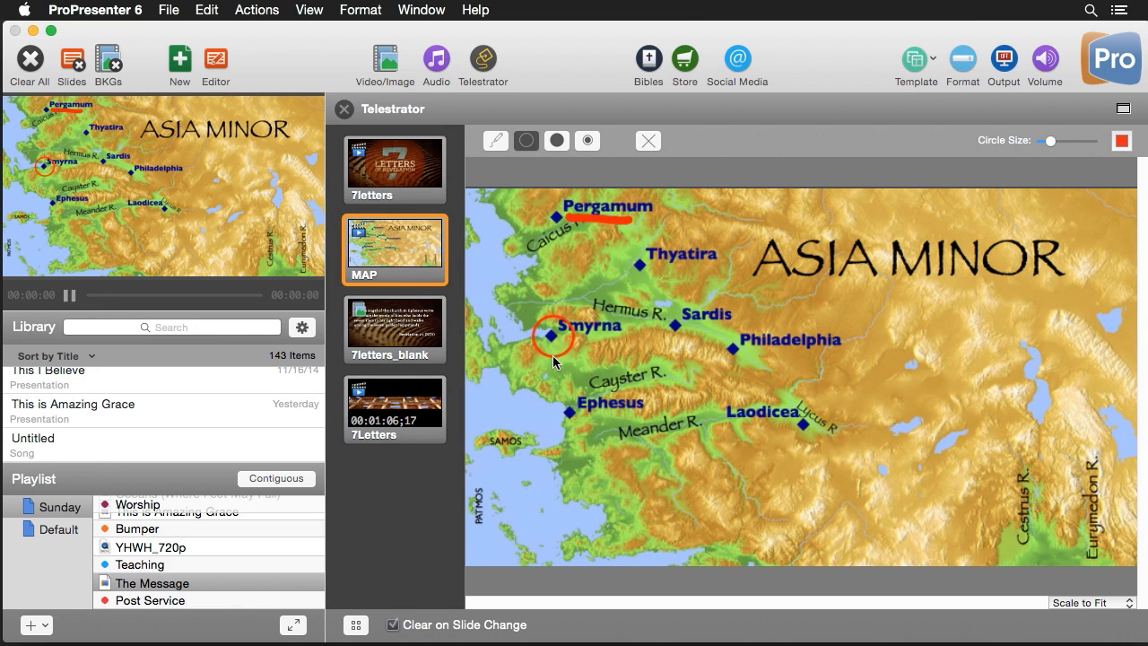
pyautogui.click(810, 427)
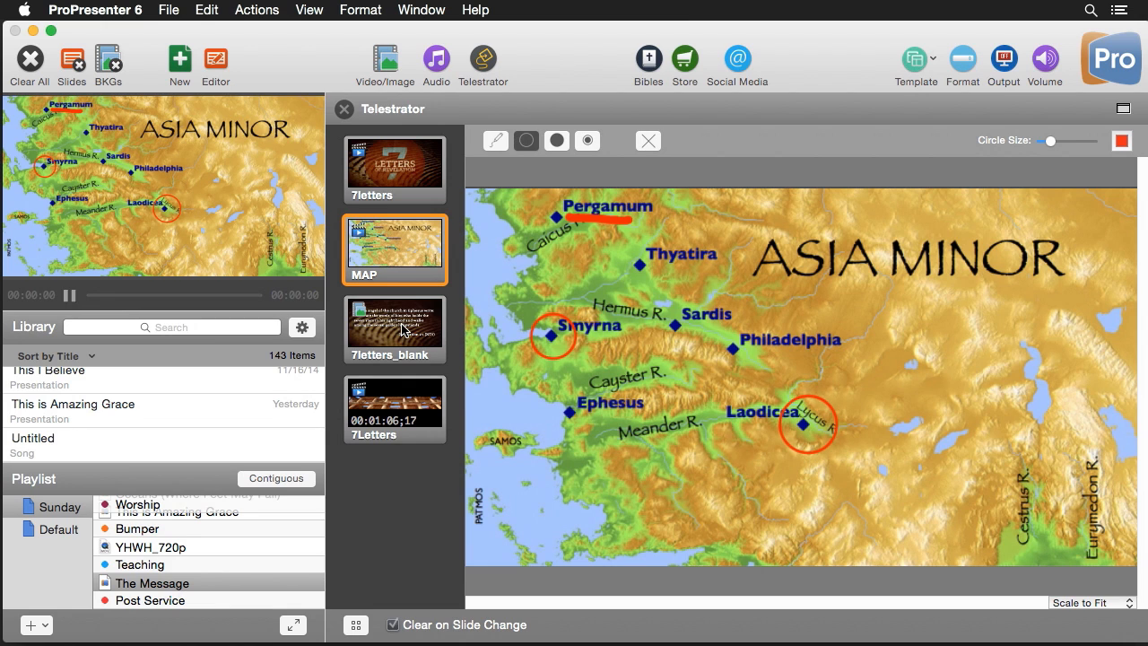
# - Go live with the Revelation 2:1 slide and pen underlines beneath 'angel' and 'right hand'
pyautogui.click(395, 328)
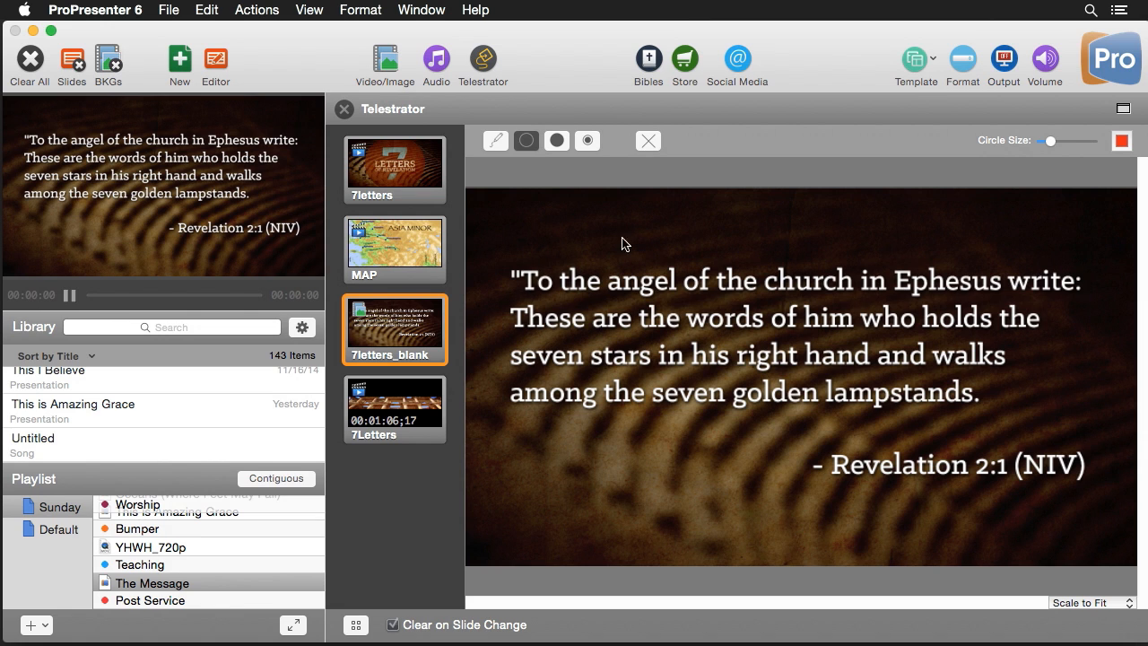
pyautogui.click(495, 140)
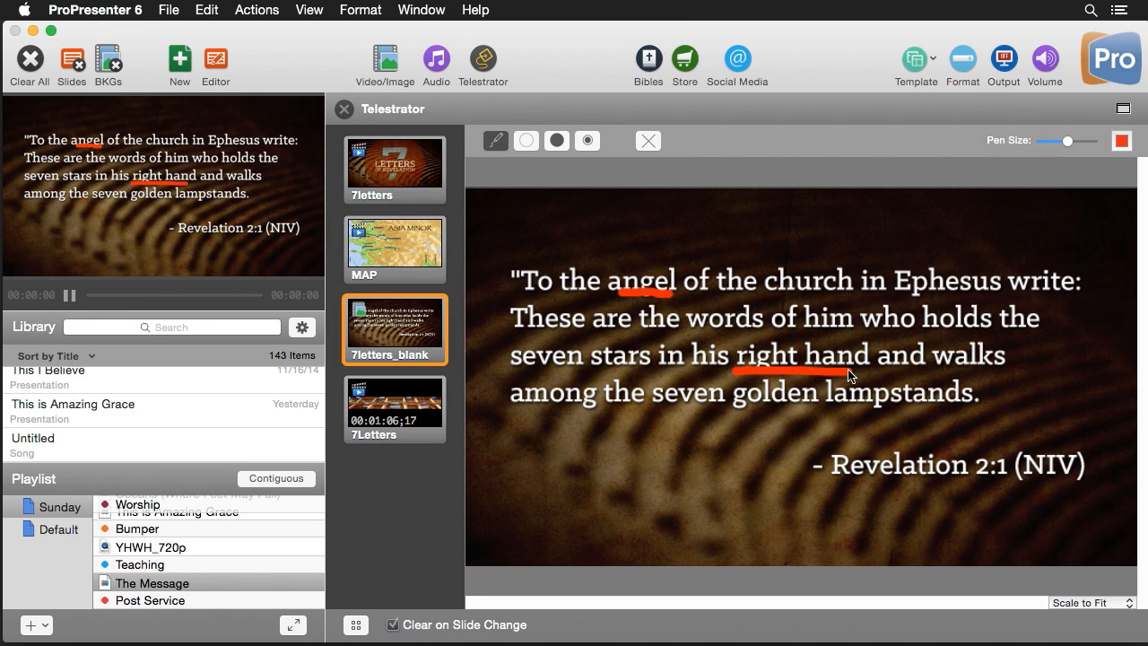
pyautogui.moveTo(810, 315)
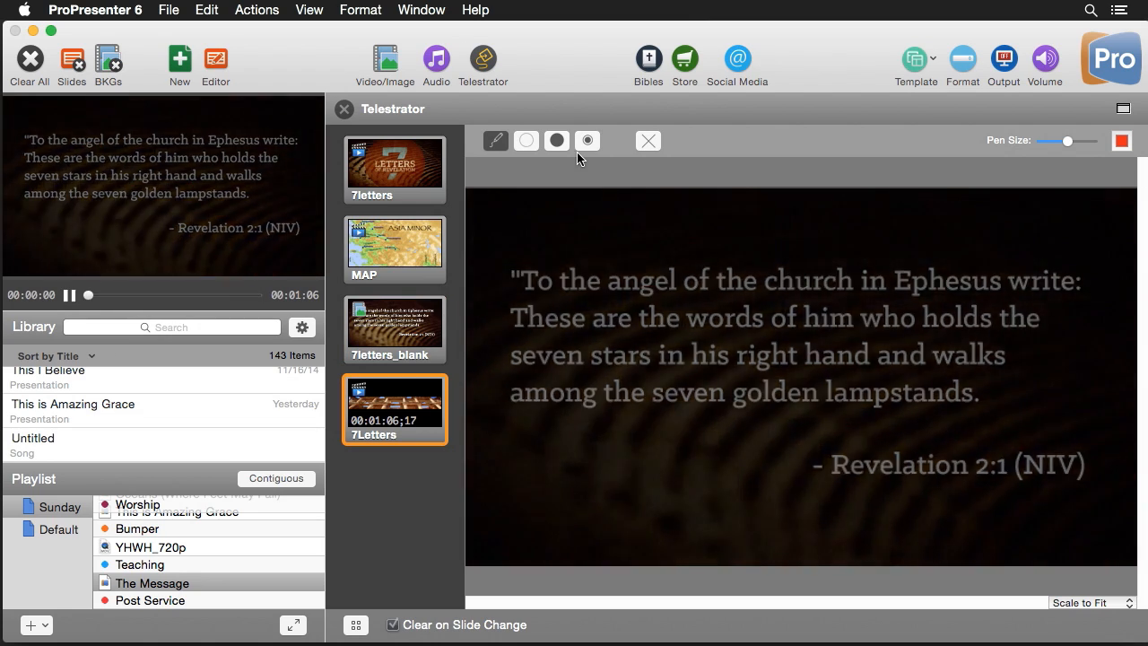
# - Select the Spotlight tool over the 7Letters video, then Clear All to black
pyautogui.click(556, 140)
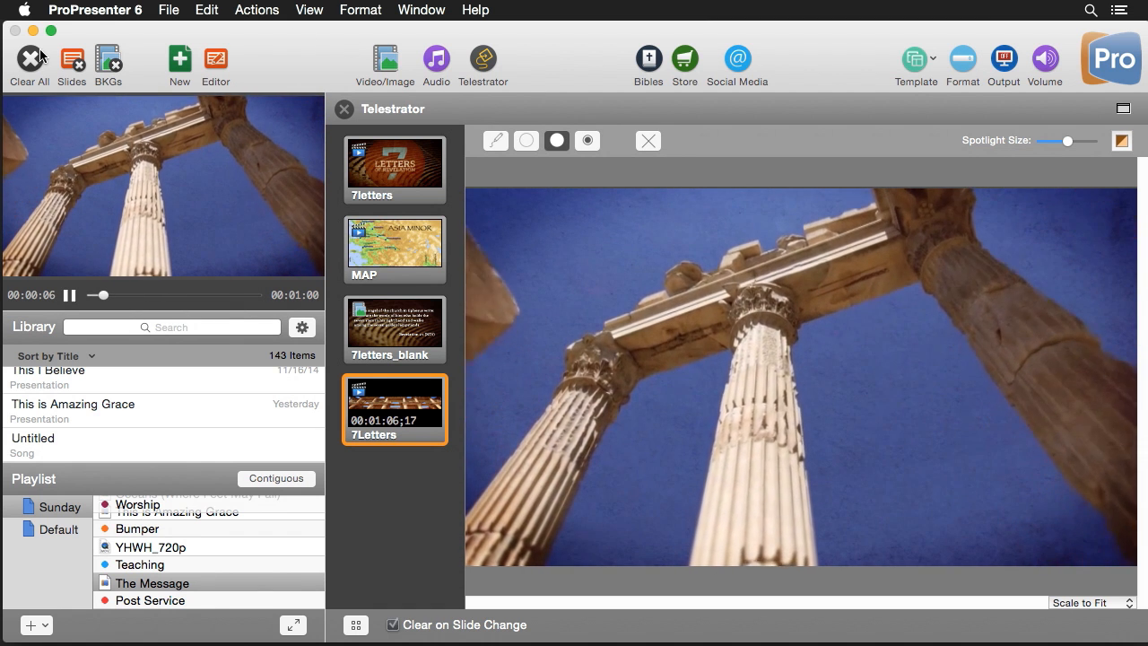
pyautogui.click(29, 56)
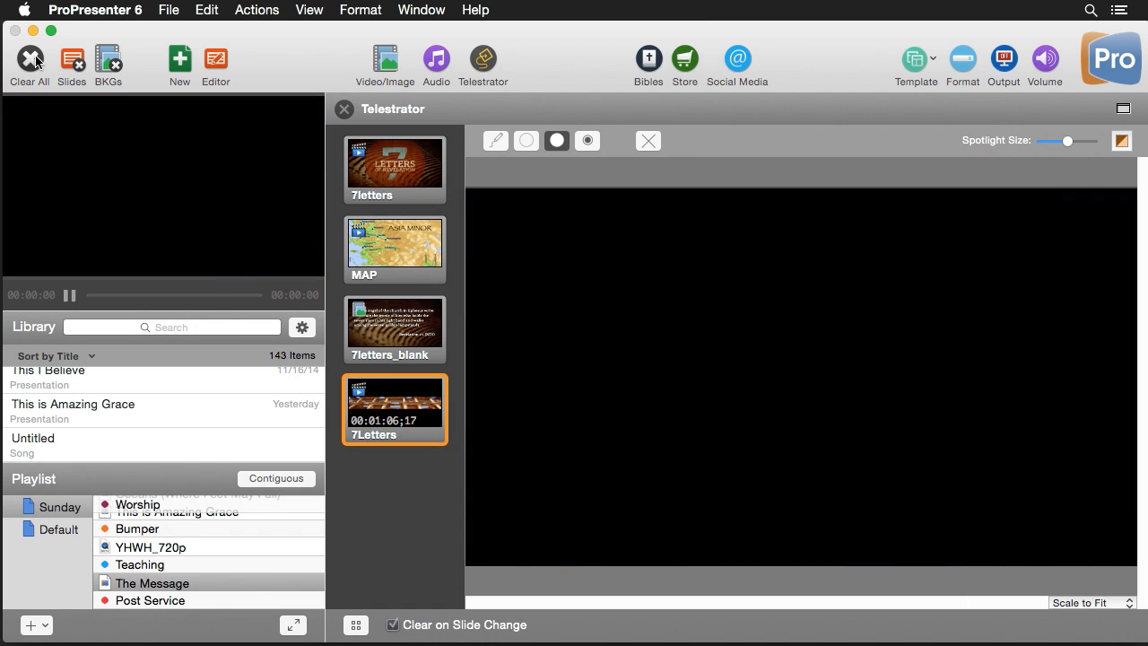